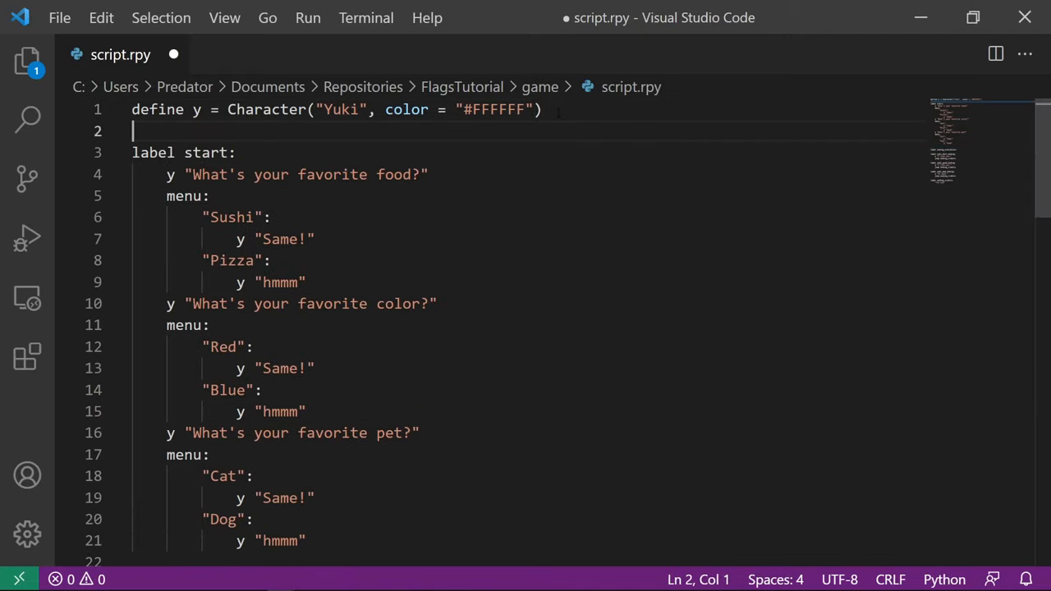
Step: Declare 'default yuki_affection = 0' and add '$ yuki_affection += 1' under the correct choices
{"action": "type", "text": "default yuki_affe"}
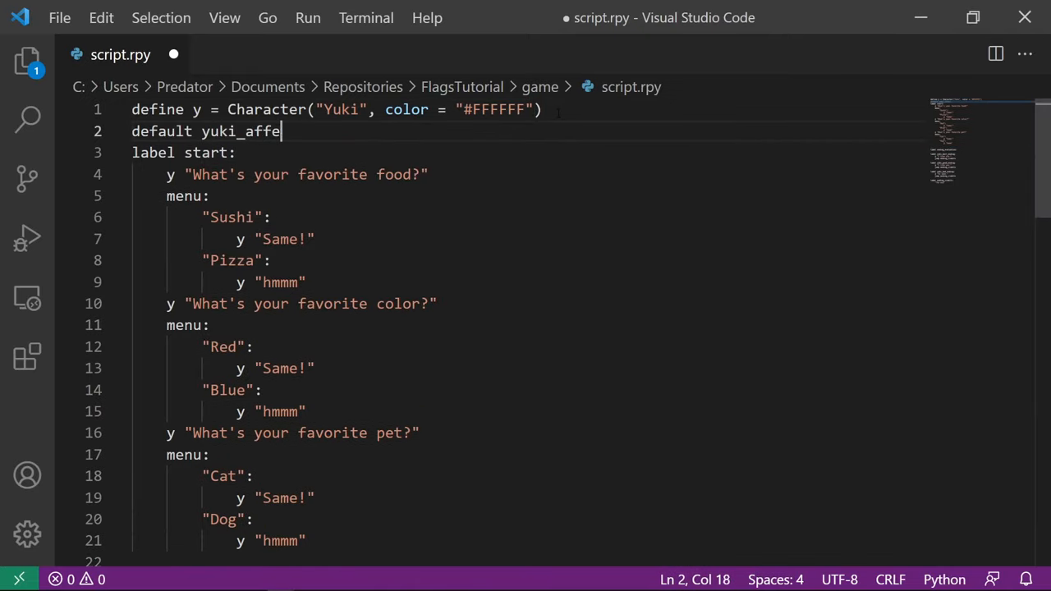
{"action": "type", "text": "ction = 0"}
{"action": "type", "text": "$"}
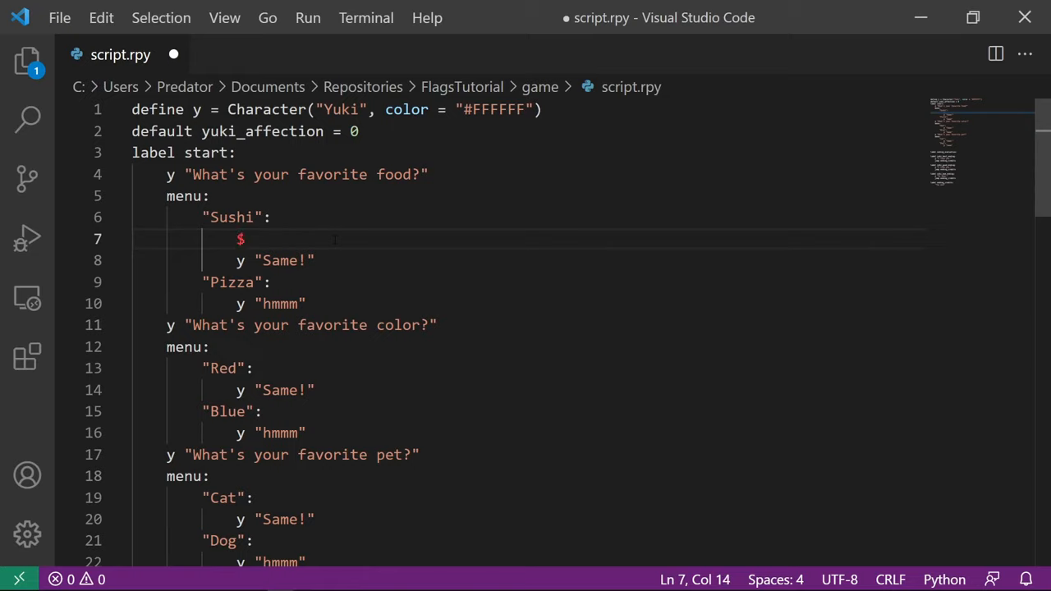
{"action": "type", "text": "yuki_affection = yuki_affection + 1"}
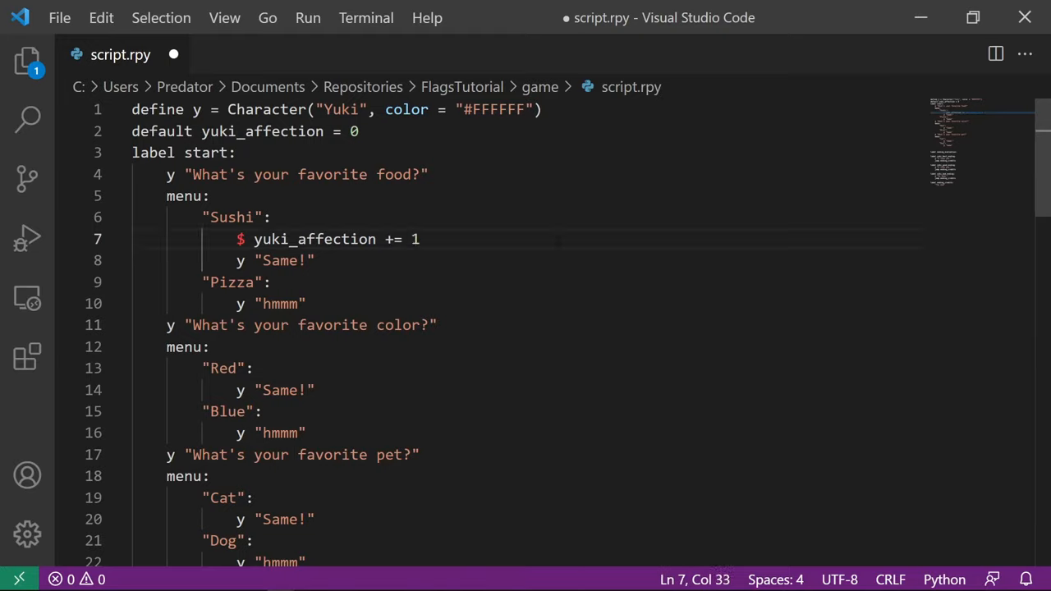
{"action": "type", "text": "$ yuki_affection += 1"}
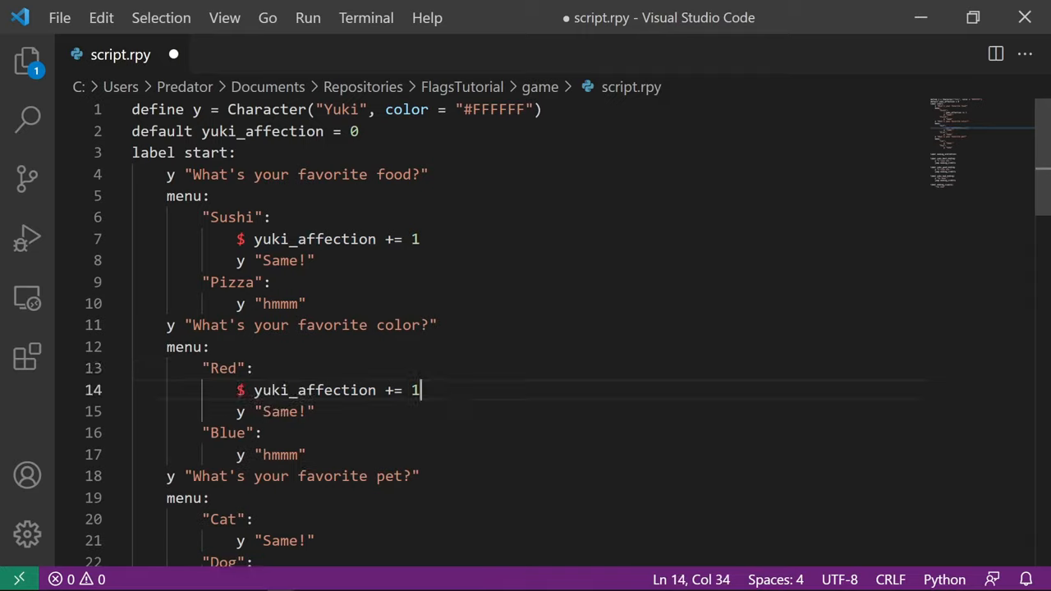
{"action": "scroll", "scroll_direction": "down", "scroll_amount": 3}
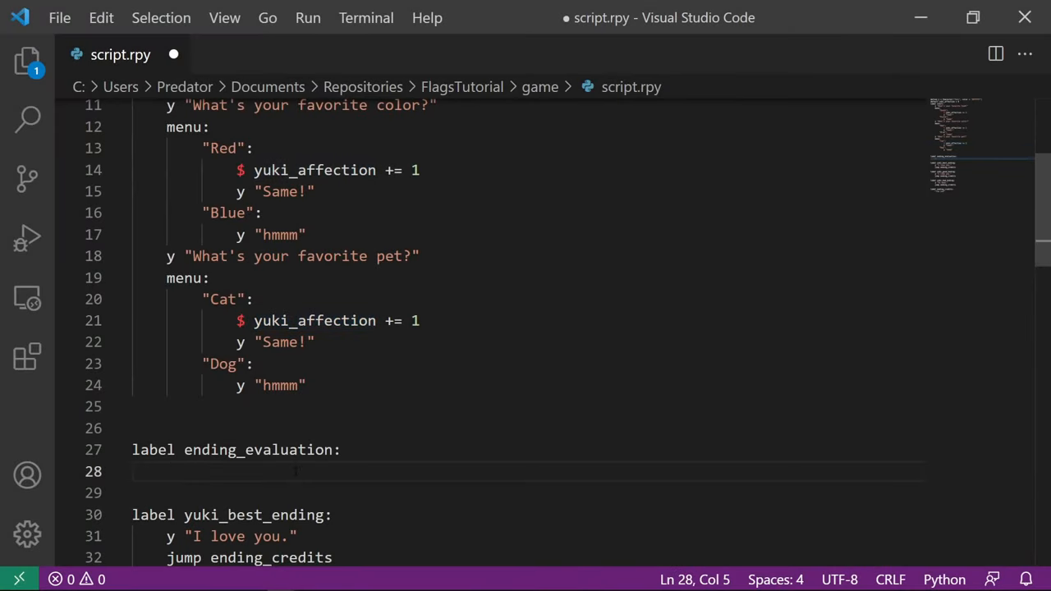
Step: Add the 'if yuki_affection >= 2' branch jumping to yuki_best_ending
{"action": "type", "text": "if yuki_affection >= 2:"}
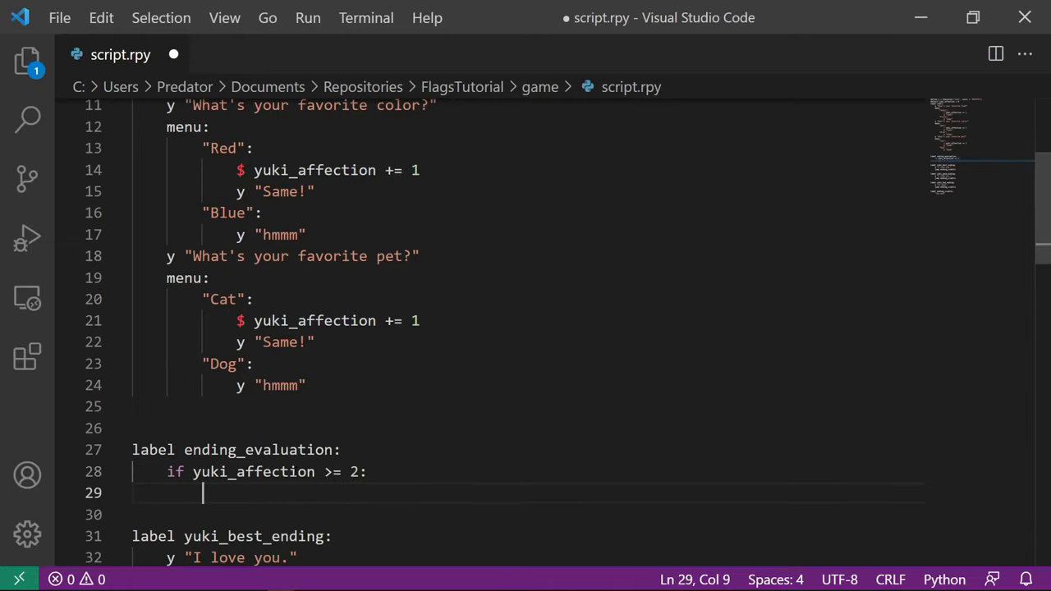
{"action": "type", "text": "jump"}
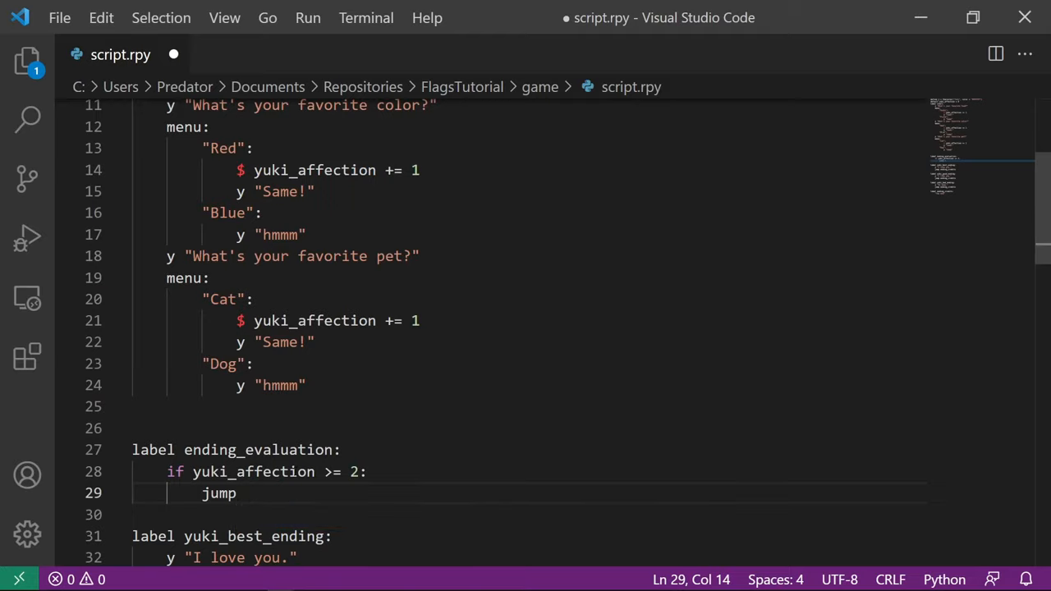
{"action": "type", "text": "yuki_best_ending"}
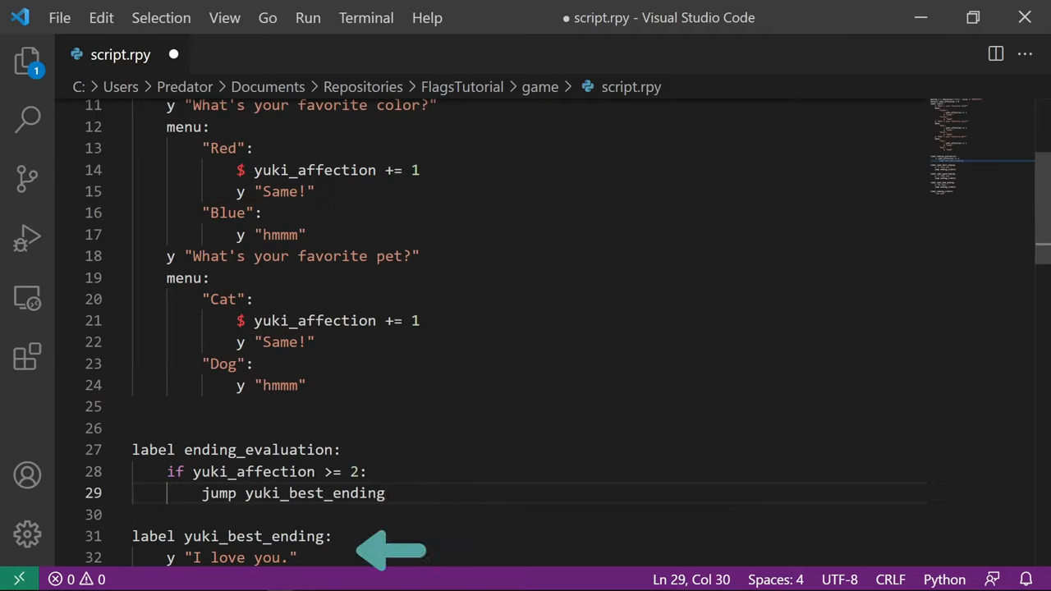
Step: Add 'elif yuki_affection == 1' for yuki_good_ending and an else jumping to yuki_bad_ending
{"action": "type", "text": "elif yuki_affection =="}
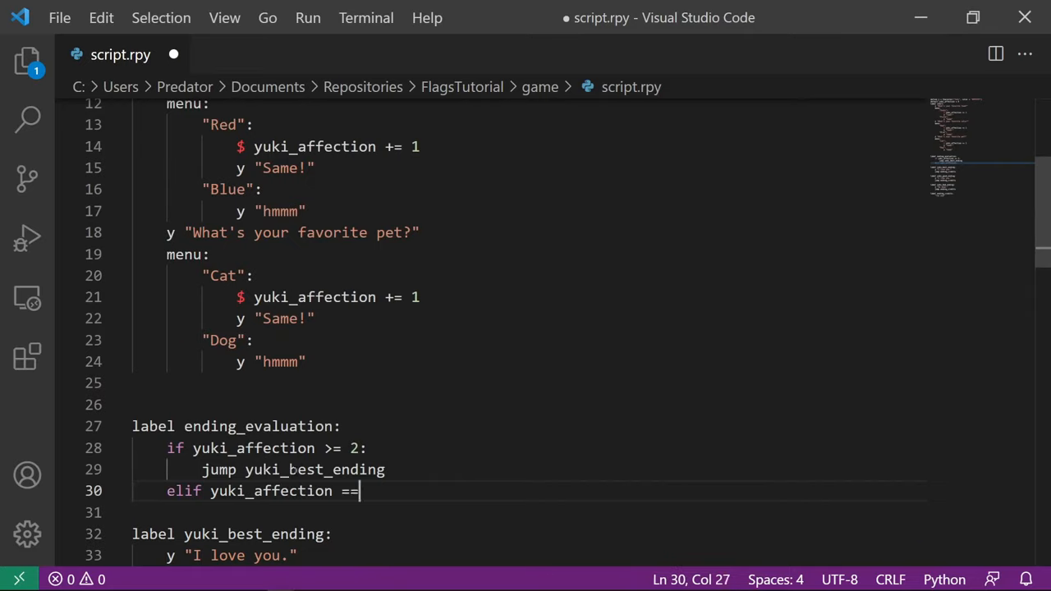
{"action": "type", "text": "1:"}
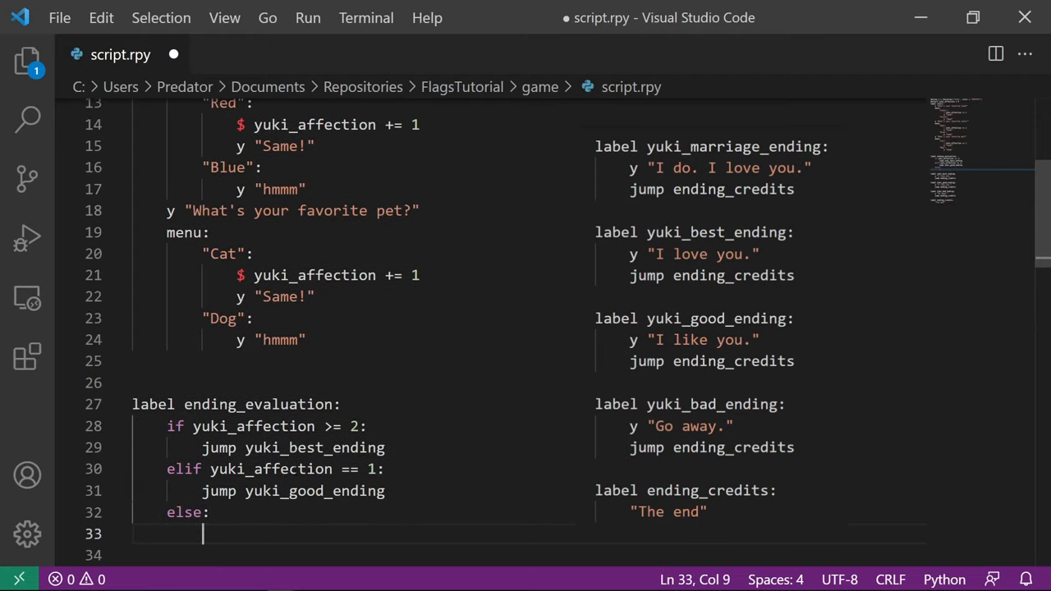
{"action": "type", "text": "jump"}
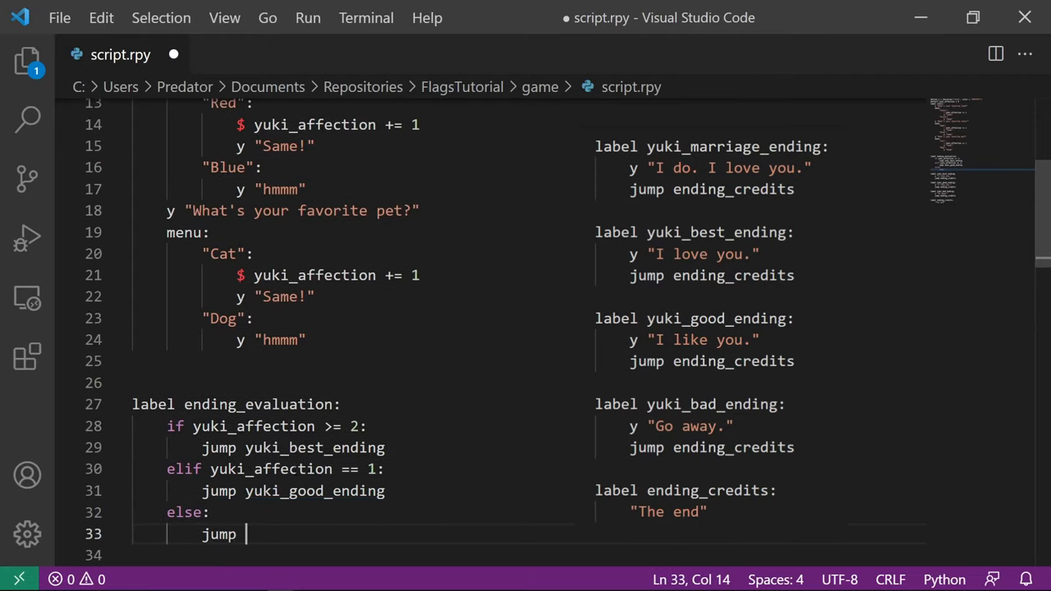
{"action": "type", "text": "yuki_bad_ending"}
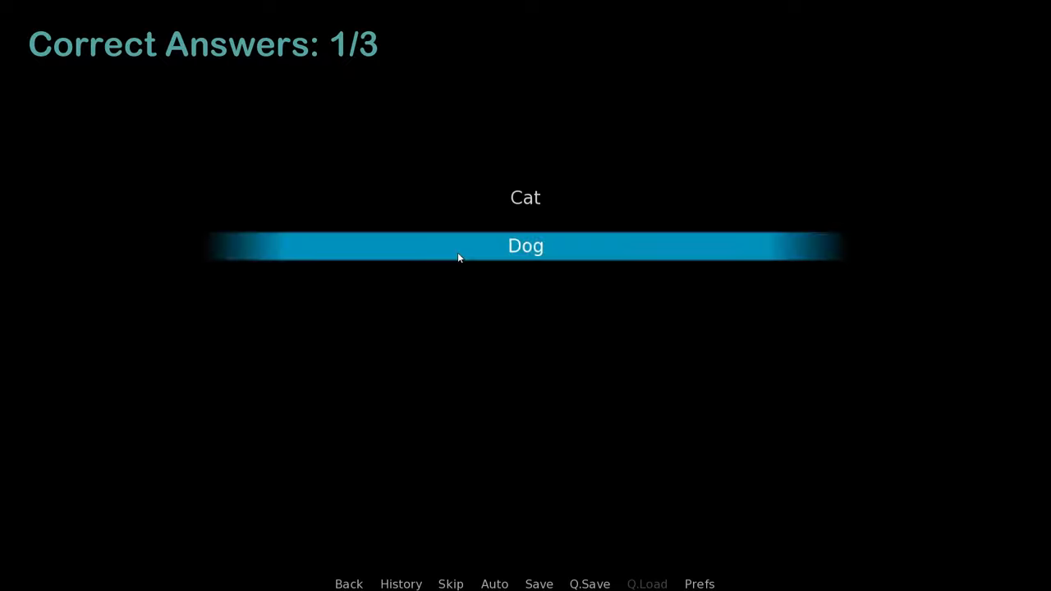
Step: Answer the pet question with Dog in the running game
{"action": "left_click", "coordinate": [525, 246]}
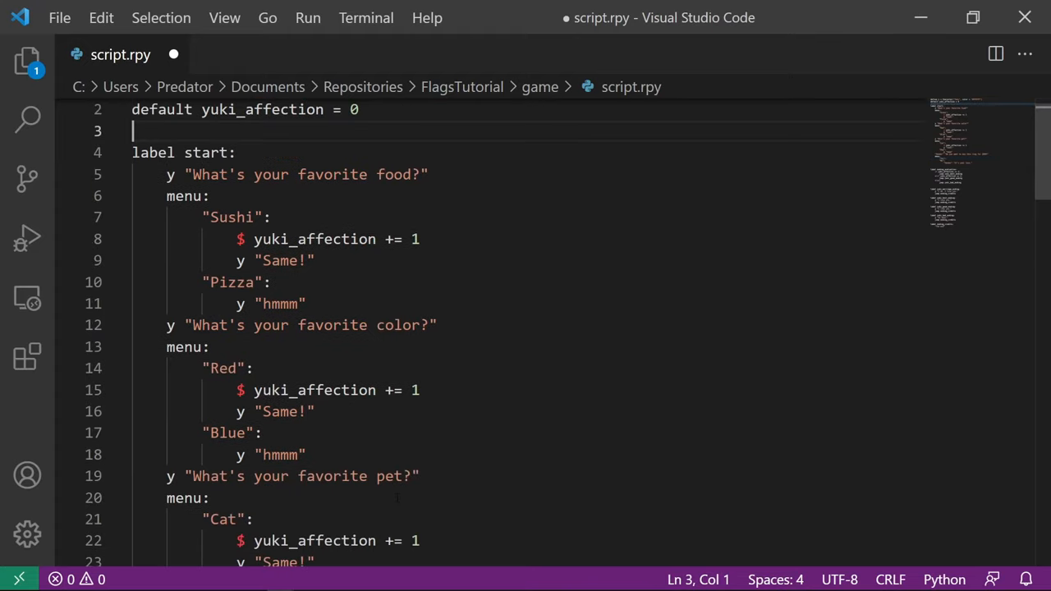
Step: Declare 'default acquiredRing', set it True under the Yes choice, and add a nested 'if yuki_affection >= 2:'
{"action": "type", "text": "default acquiredRi"}
{"action": "type", "text": "$"}
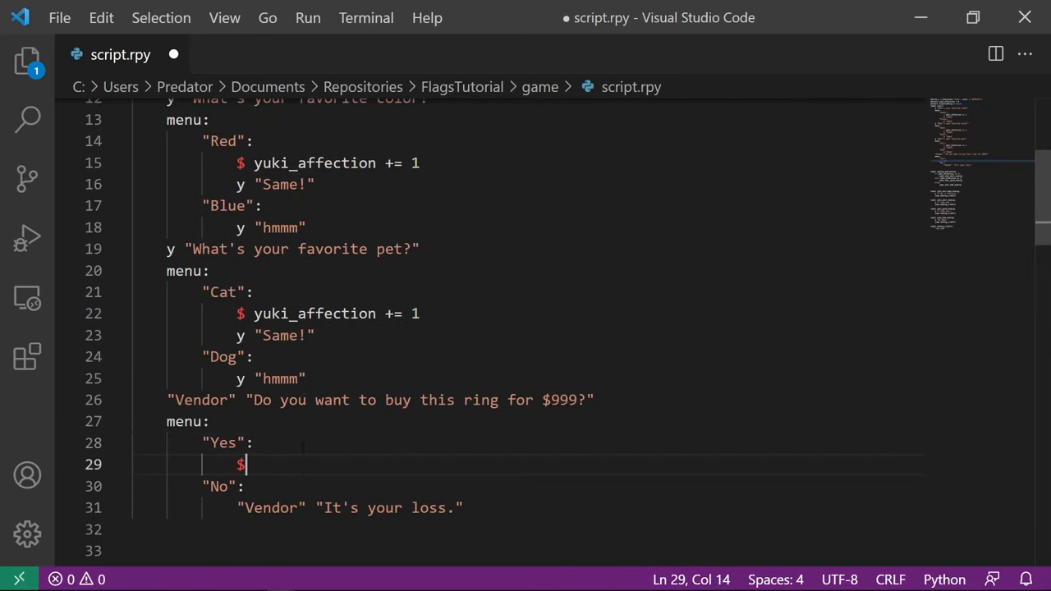
{"action": "type", "text": "acquiredRing = True"}
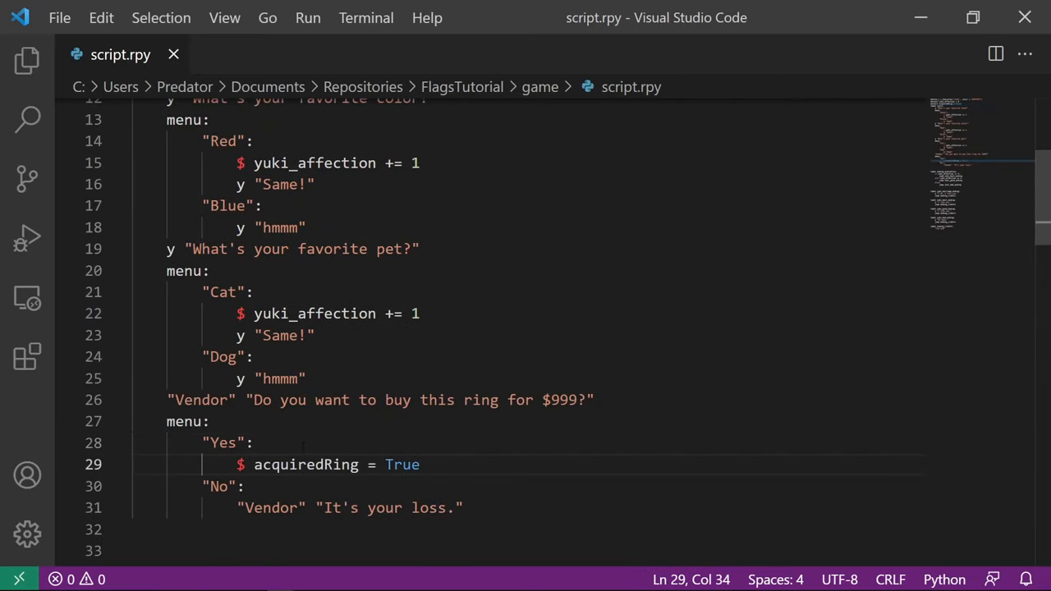
{"action": "scroll", "scroll_direction": "down", "scroll_amount": 3}
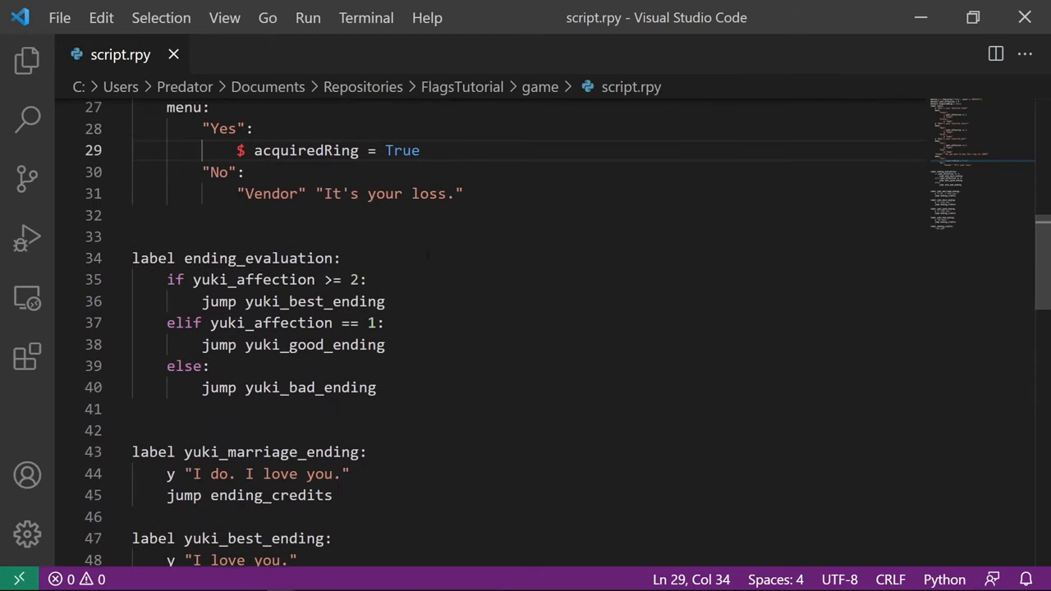
{"action": "type", "text": "if yuki_affection >= 2:"}
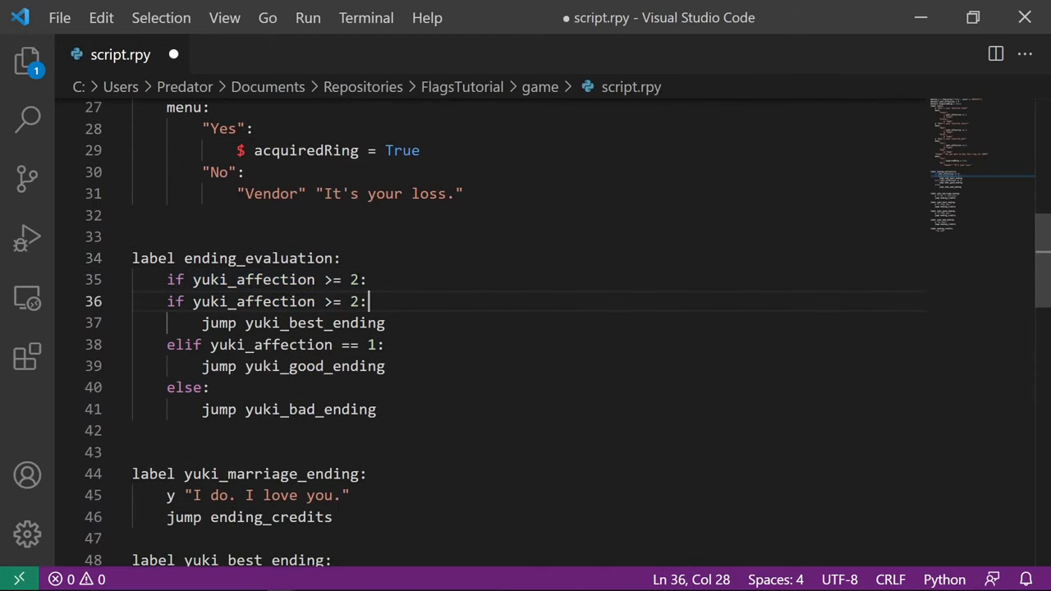